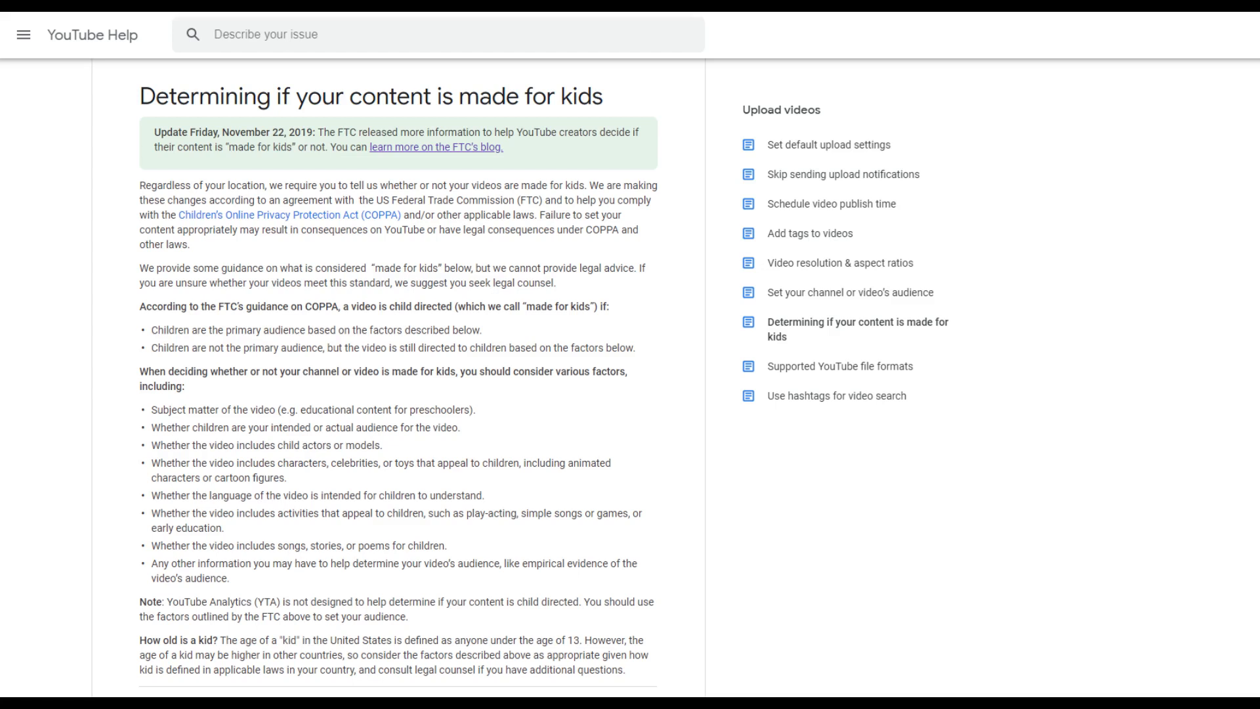
- Go from the made-for-kids help article to the YouTube upload page showing the COPPA notice
click(436, 147)
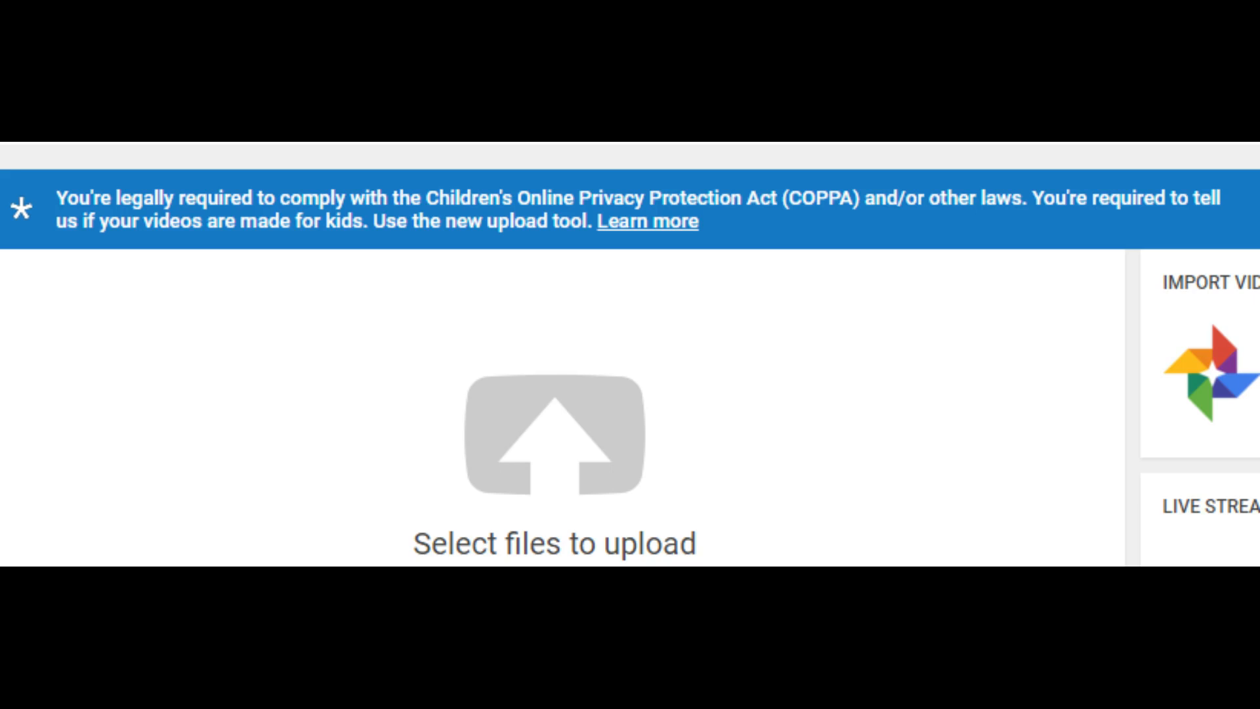
- Show the video's Audience setting reading 'No, it's not made for kids'
click(648, 220)
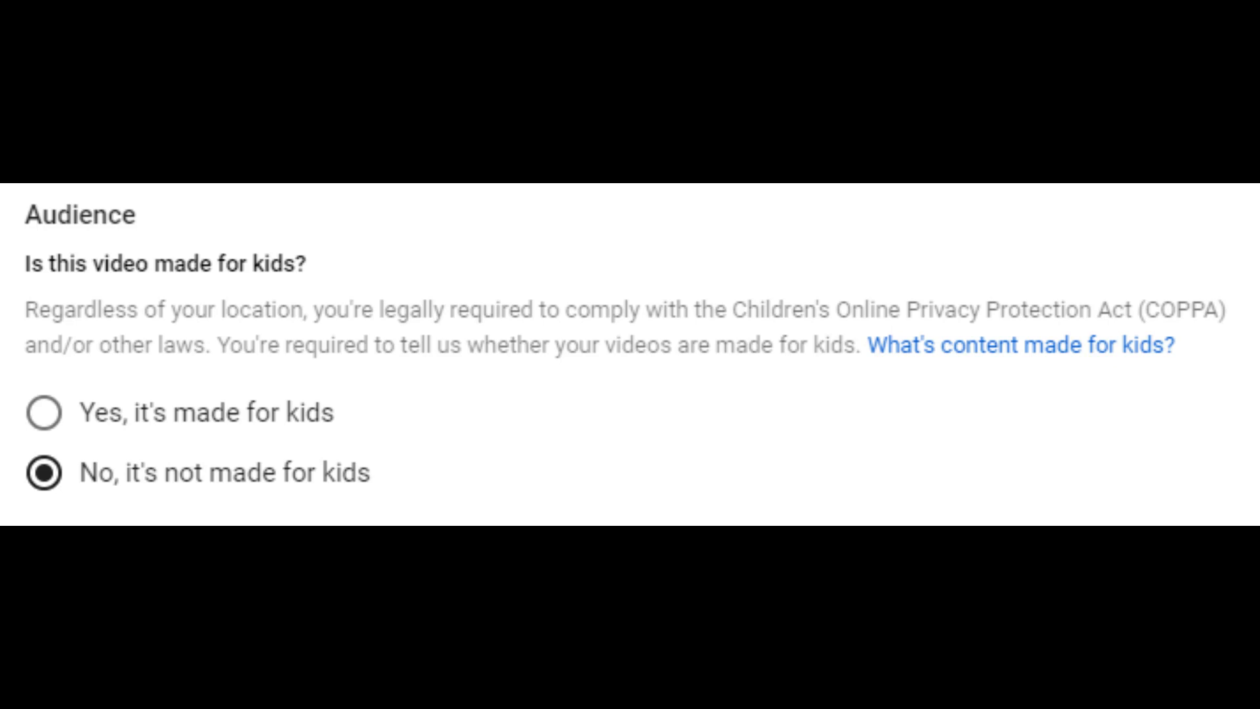
- Return to the help article 'Determining if your content is made for kids'
click(1022, 345)
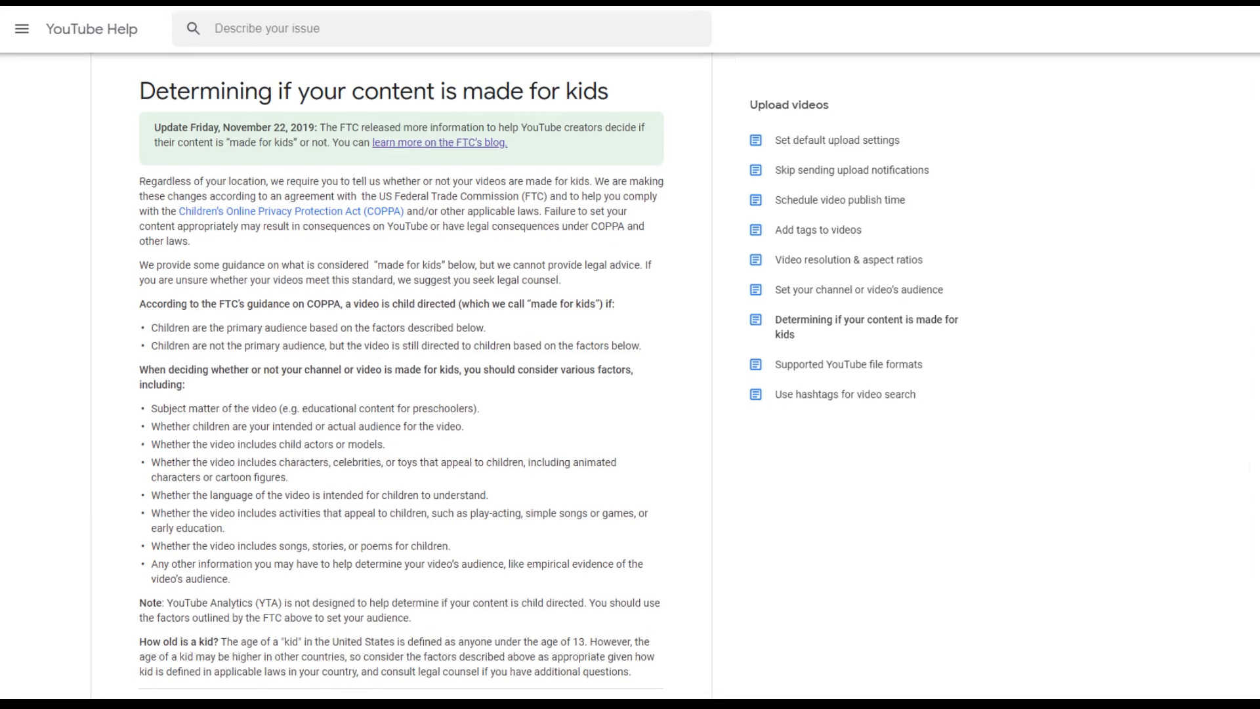
scroll(down, 3)
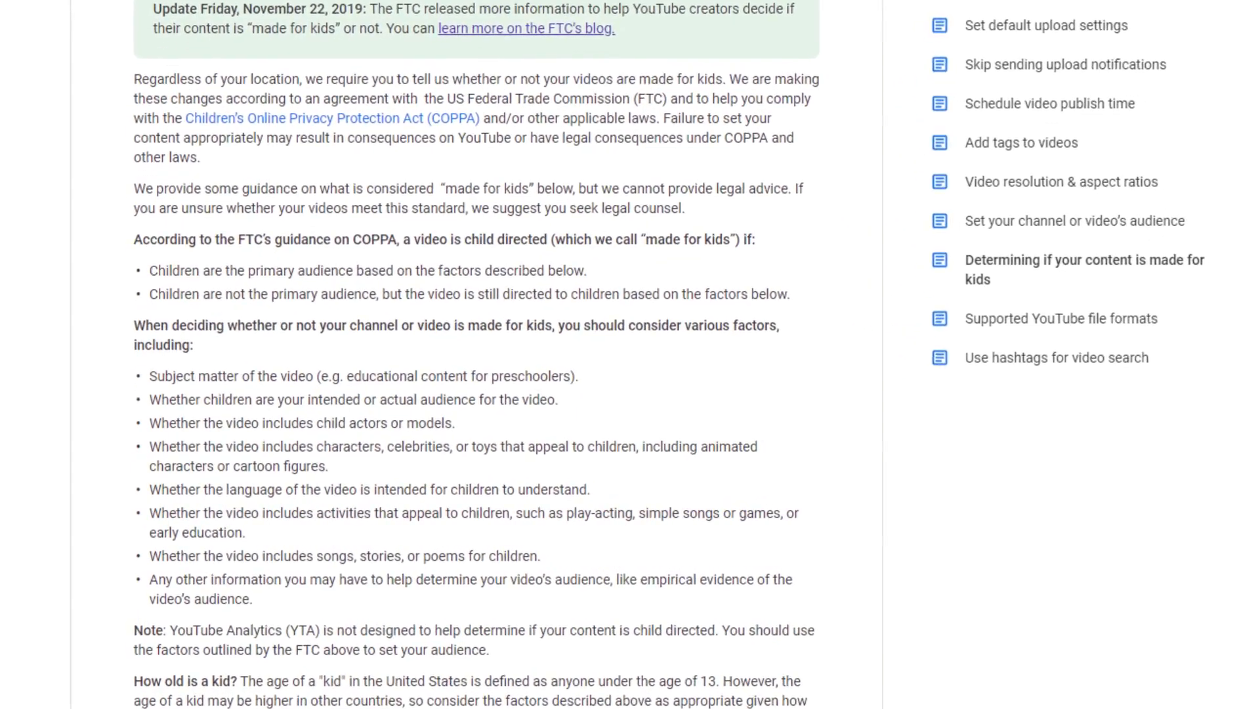
scroll(down, 3)
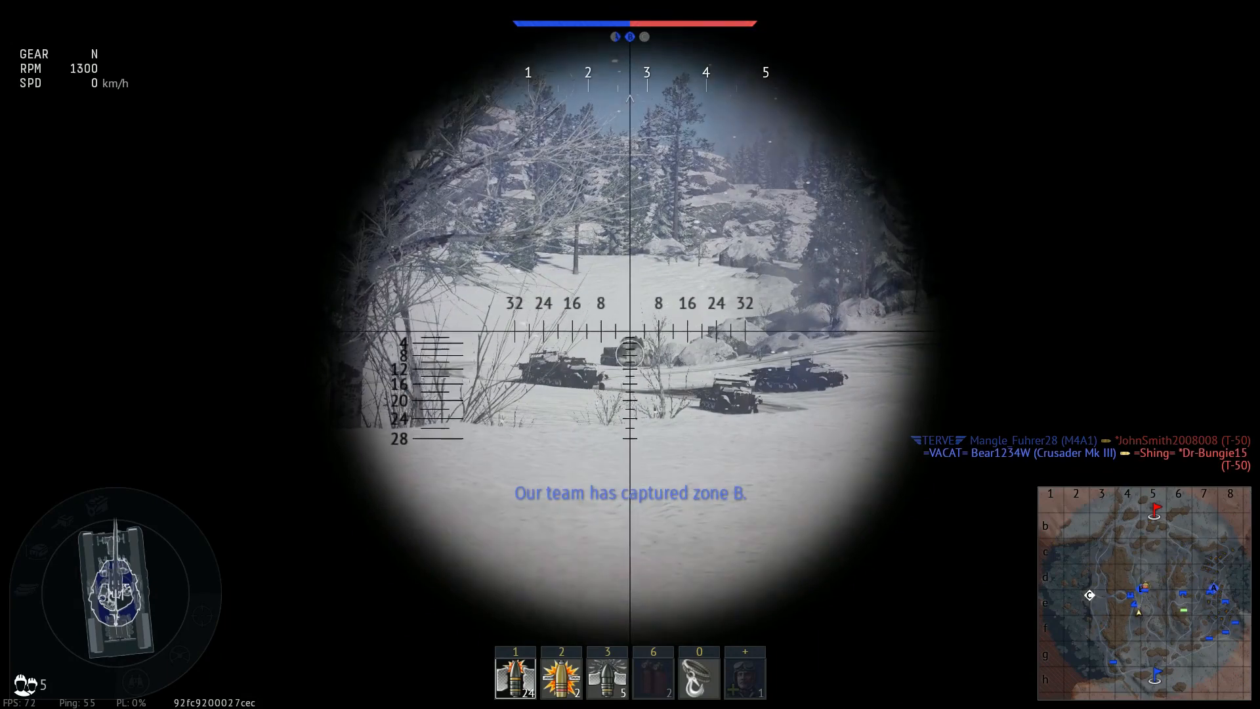
- Fire through the gunner sight and destroy the enemy vehicle in the snowy field
click(630, 355)
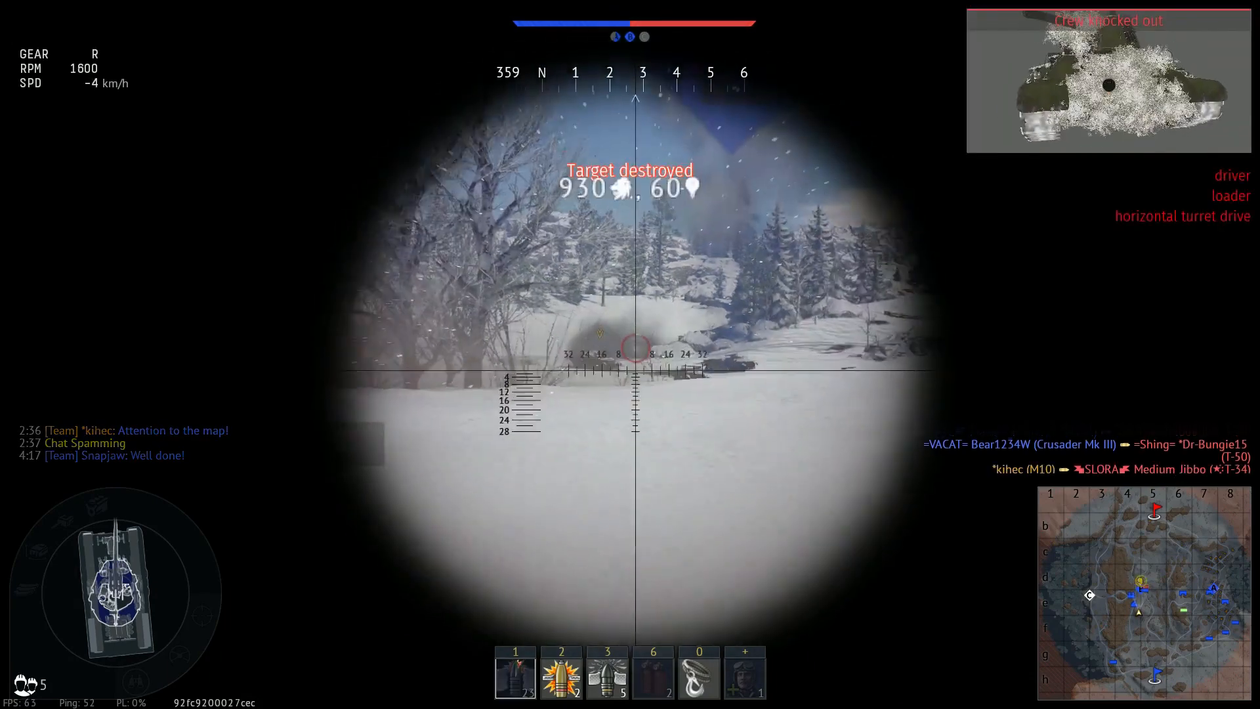